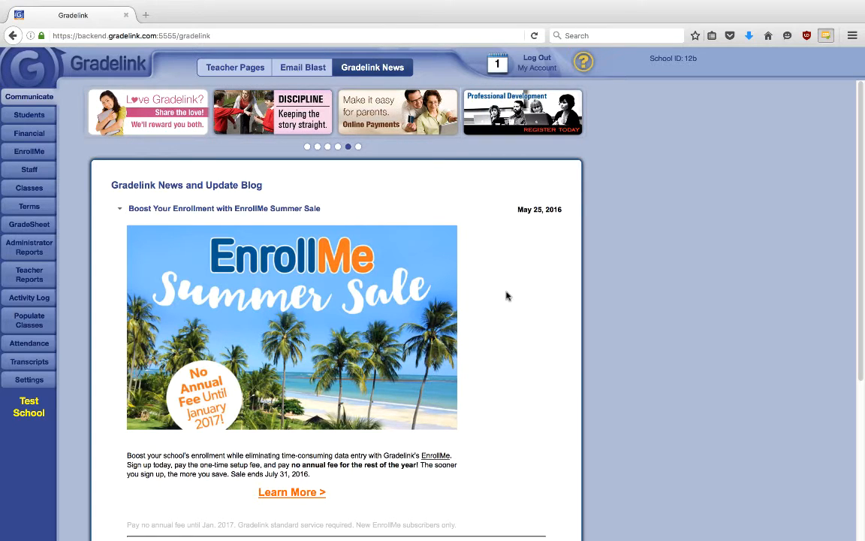
mouse_move(63, 249)
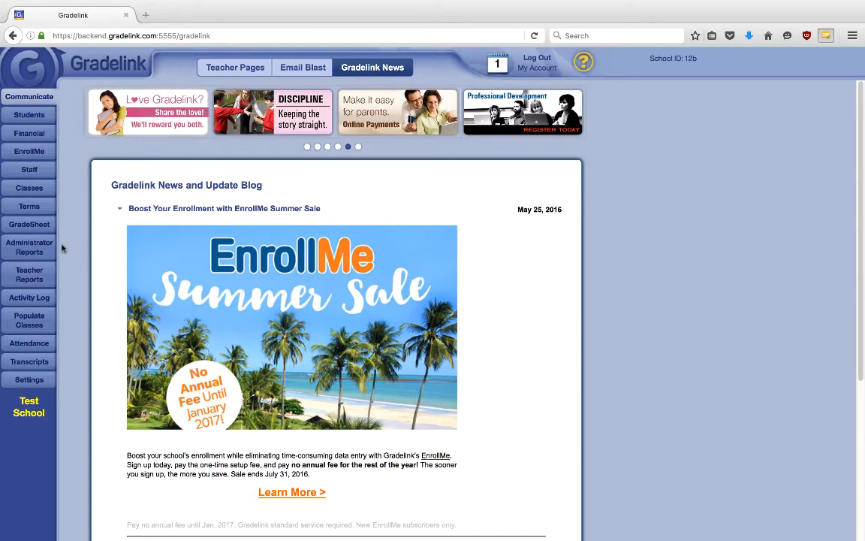
- Open the Administrator Reports page from the left sidebar
click(28, 247)
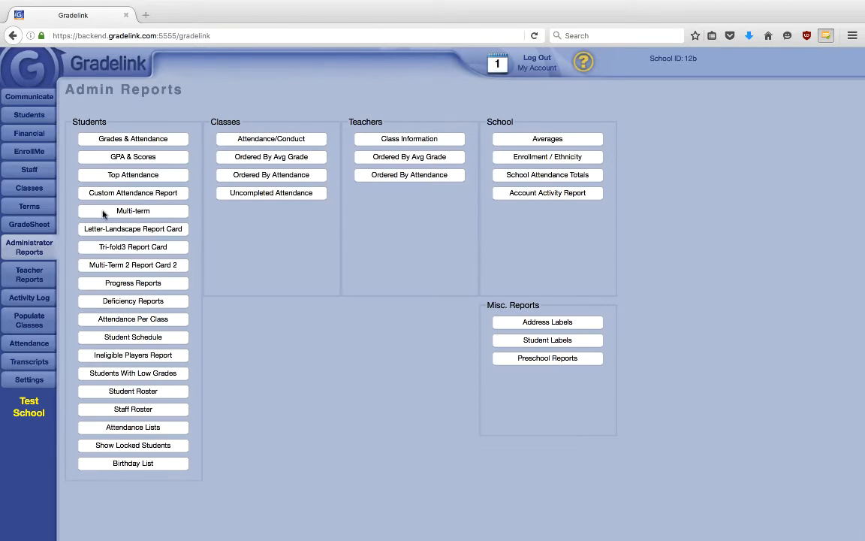
- Open the GPA & Scores report for Quarter 1 2016-2017 and scroll through the ranked students
click(133, 156)
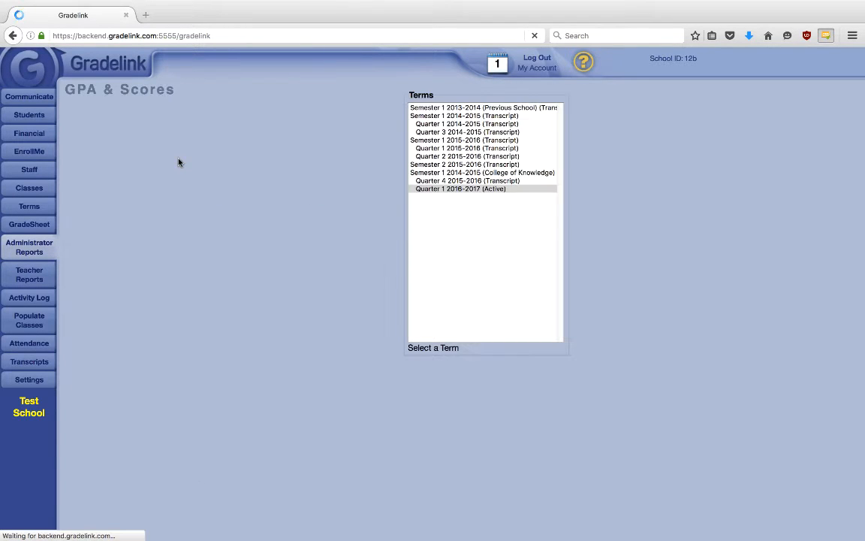
click(460, 188)
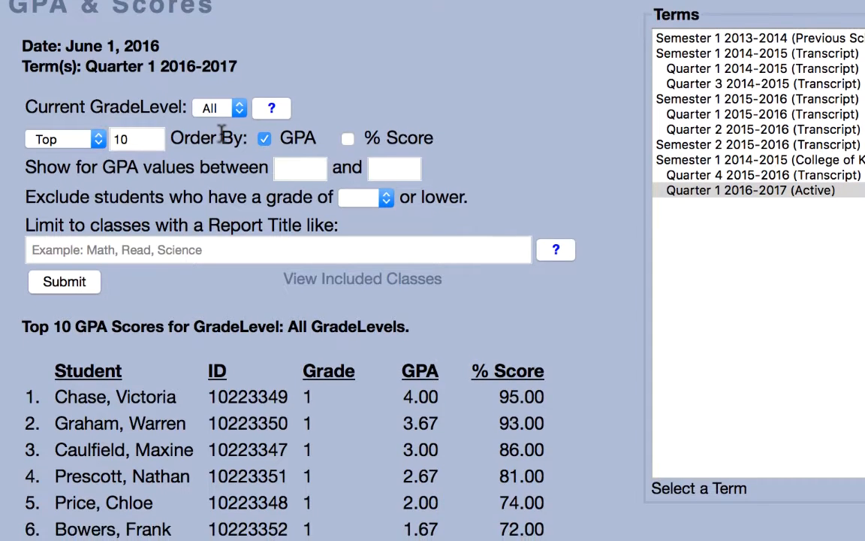
scroll(down, 3)
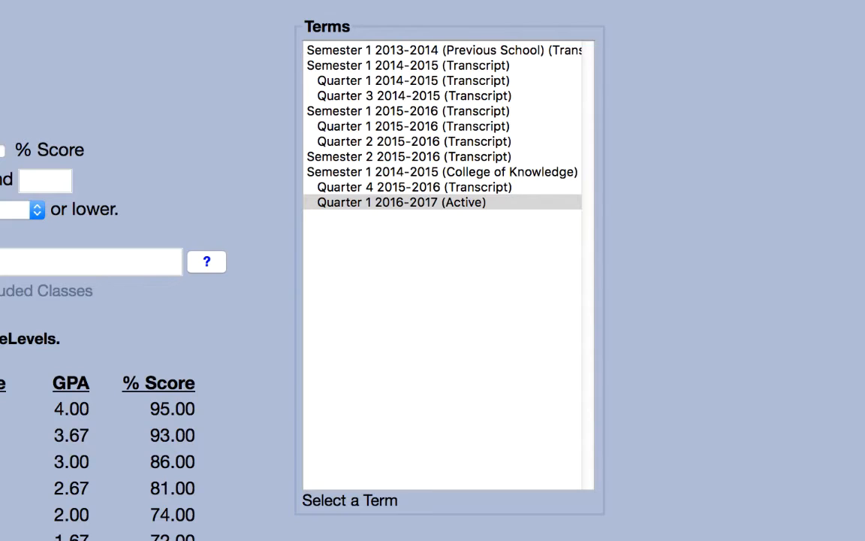
scroll(down, 3)
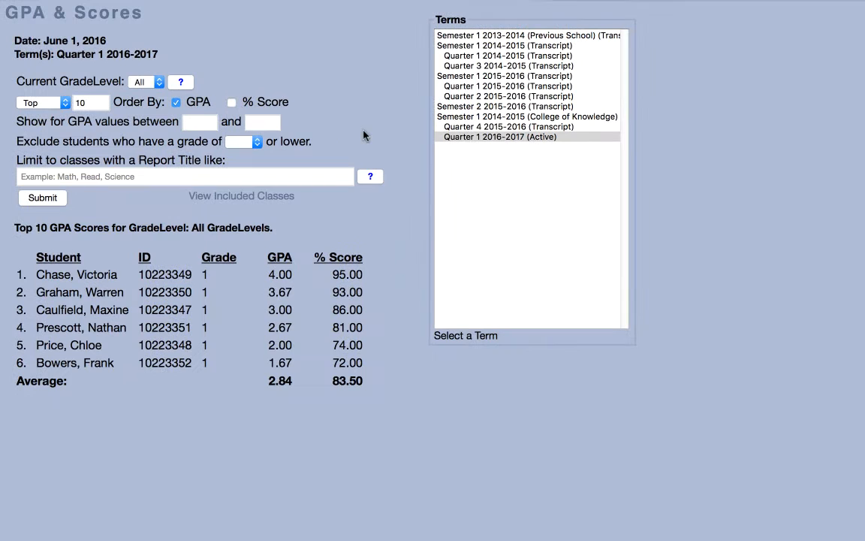
- Try Quarter 4, Quarters 1–2 and Semester 1 2015-2016, settling on Quarter 2 2015-2016
click(508, 126)
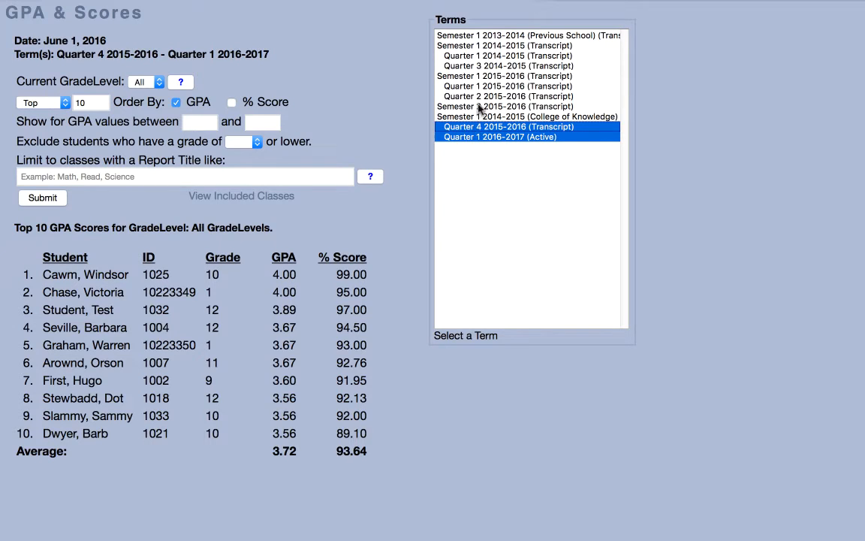
click(507, 86)
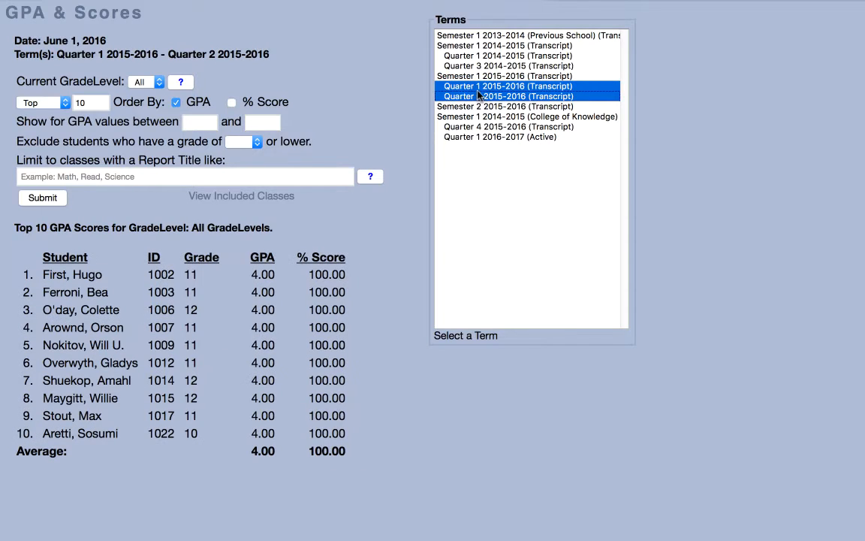
click(524, 75)
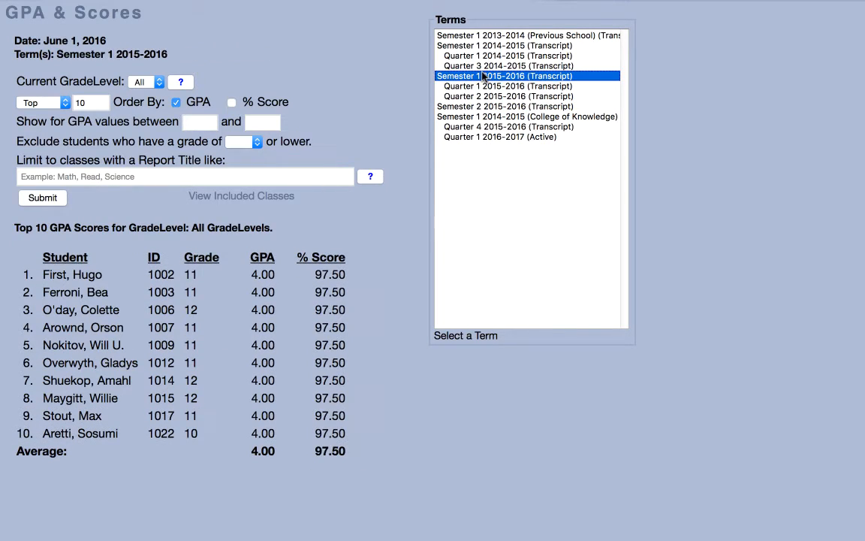
click(508, 86)
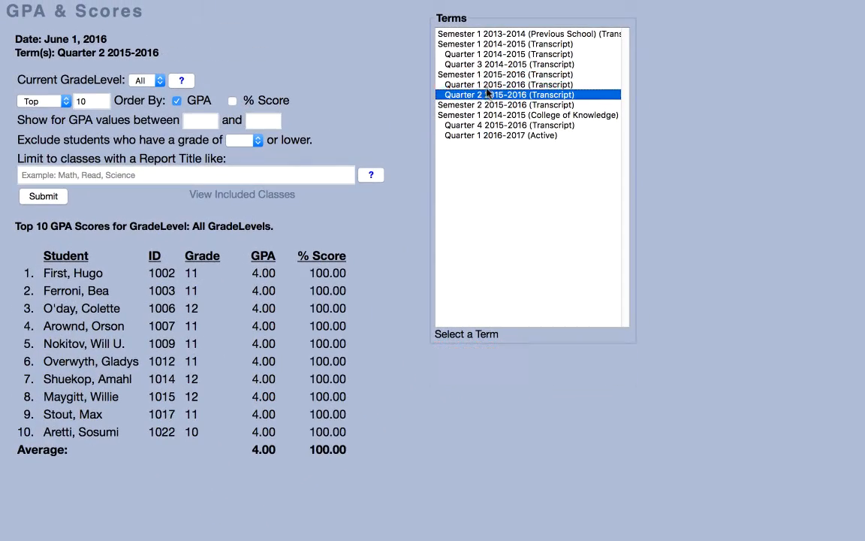
- Select Quarters 1–2 2015-2016, set grade level 11, and dismiss the multi-year popup
click(508, 84)
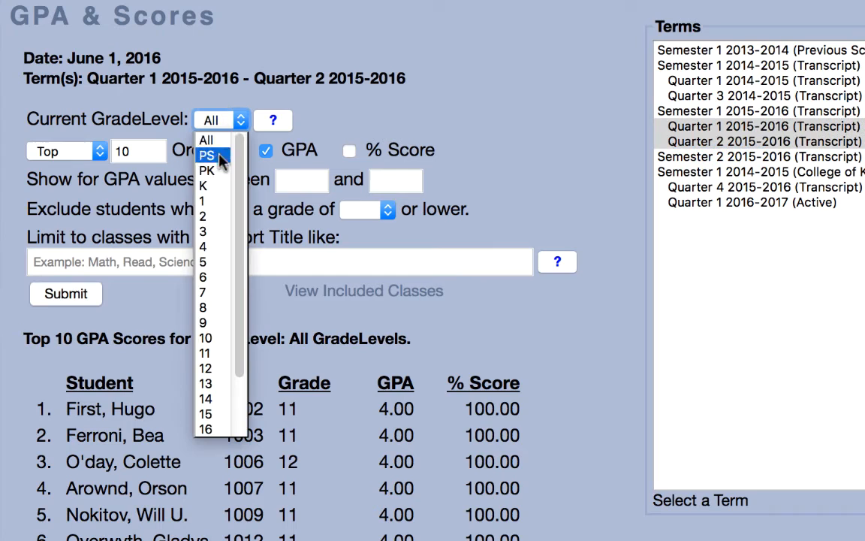
mouse_move(213, 353)
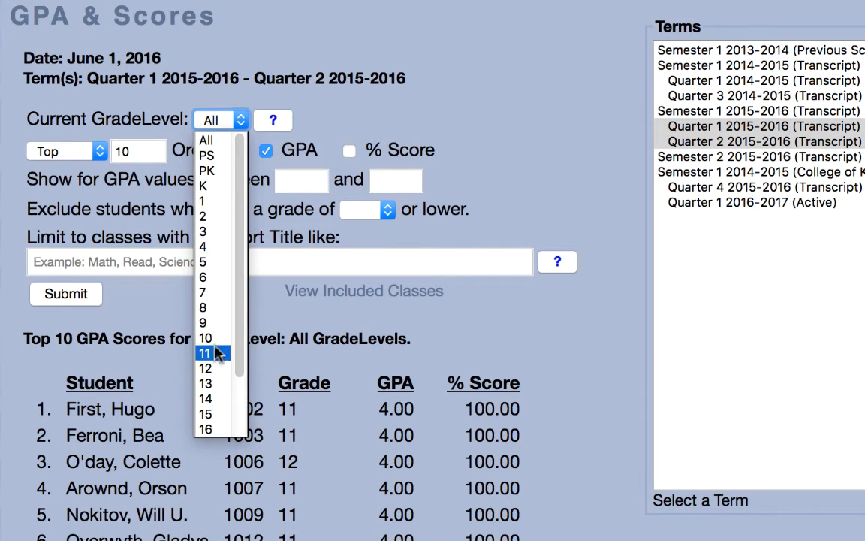
click(205, 353)
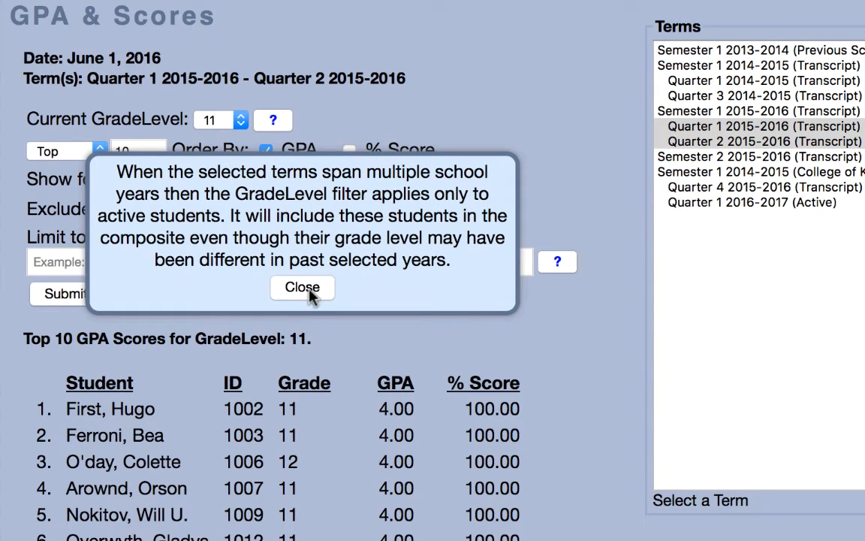
click(302, 287)
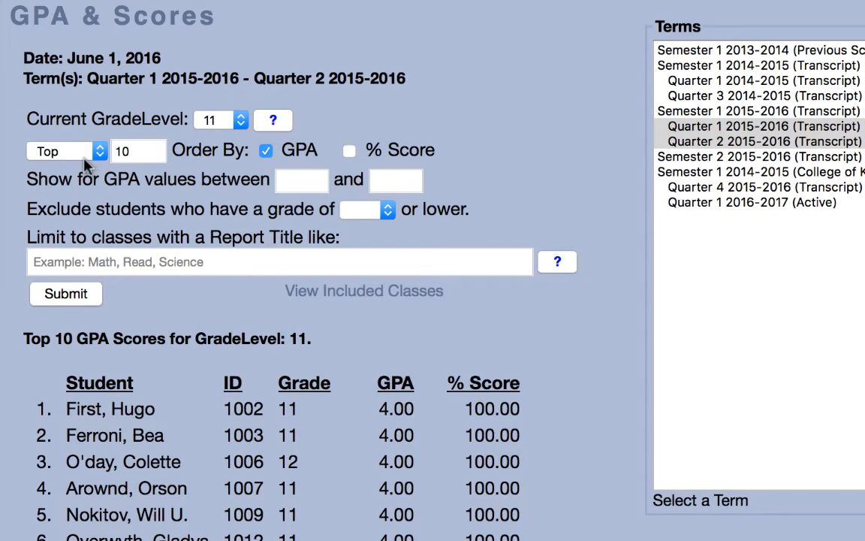
- Request the top 5 students ordered by GPA, with GPA between 3.5 and 4.5
click(66, 150)
text(5)
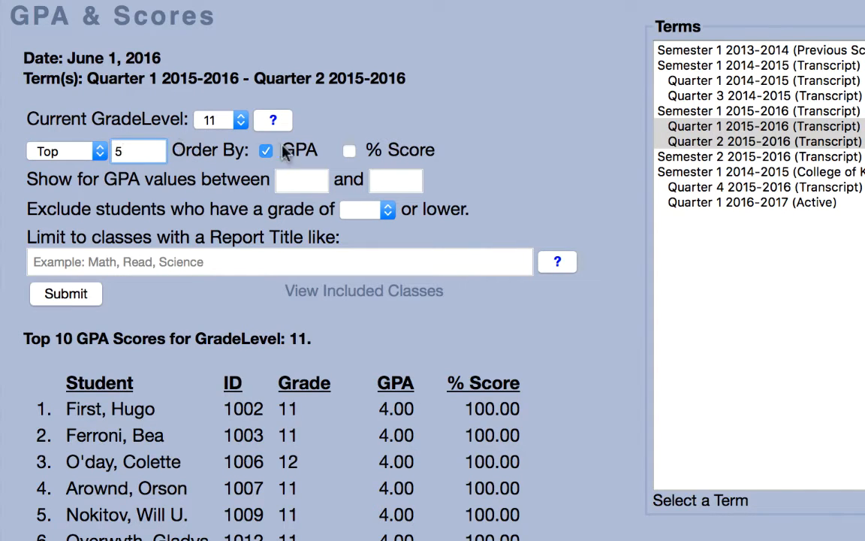
click(348, 150)
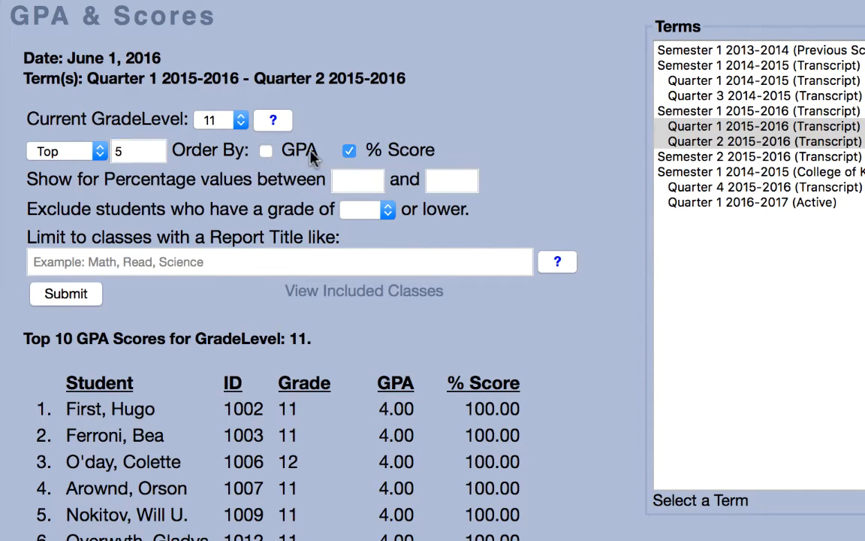
click(266, 150)
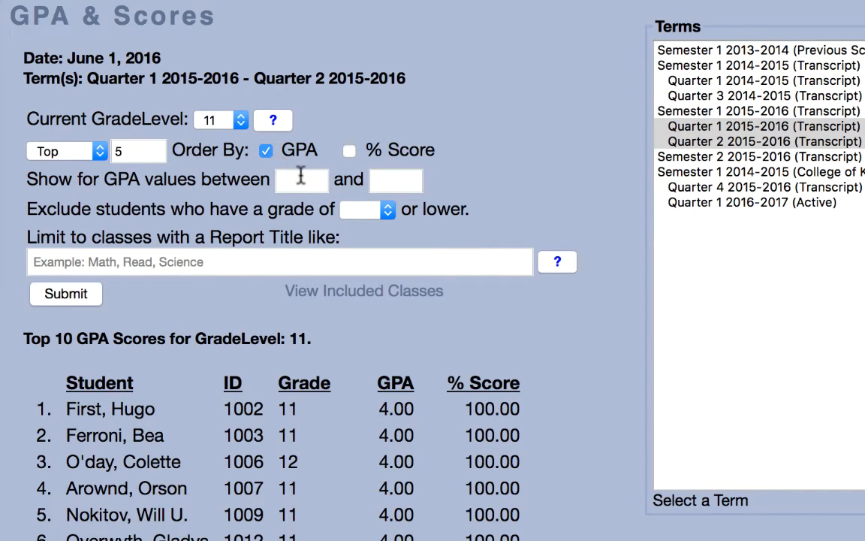
text(3.5)
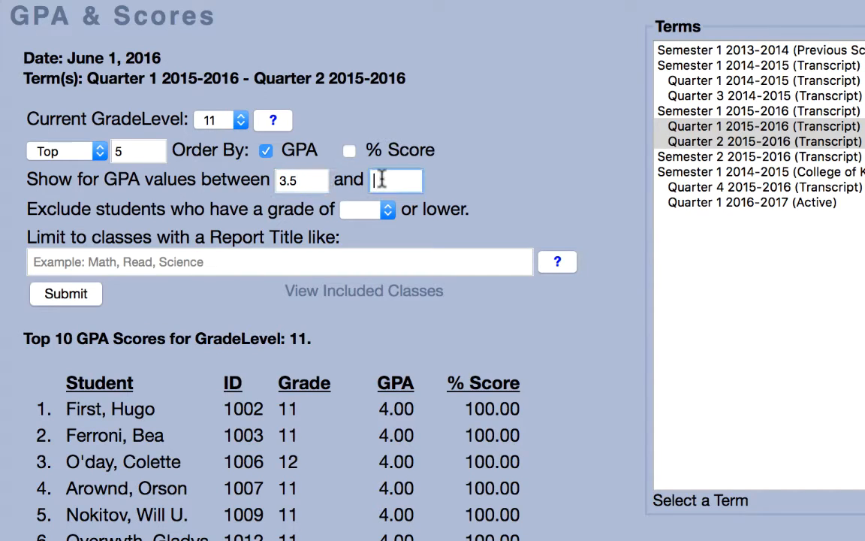
text(4.0)
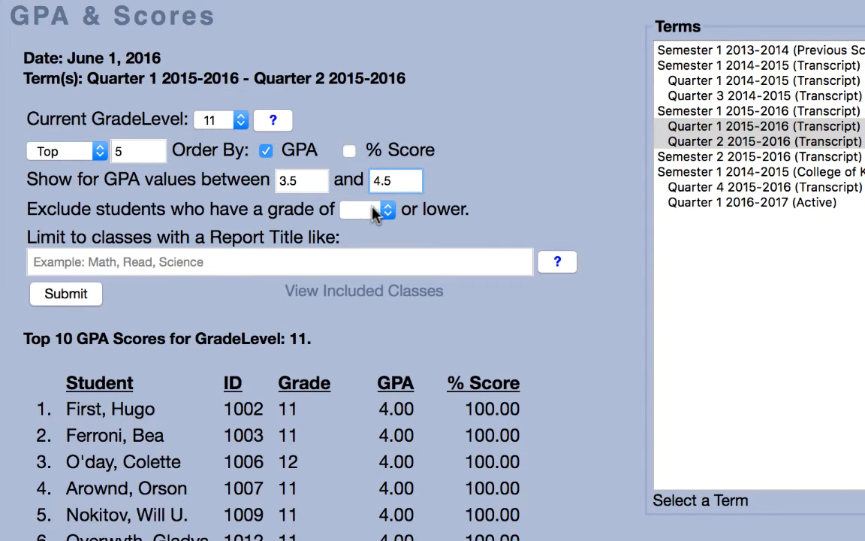
- Choose D in the 'Exclude students who have a grade of' dropdown
click(367, 209)
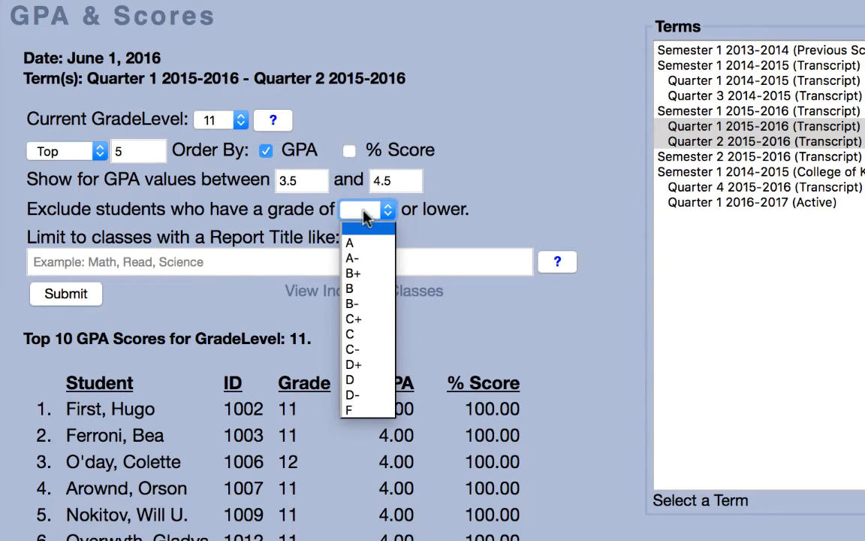
mouse_move(362, 364)
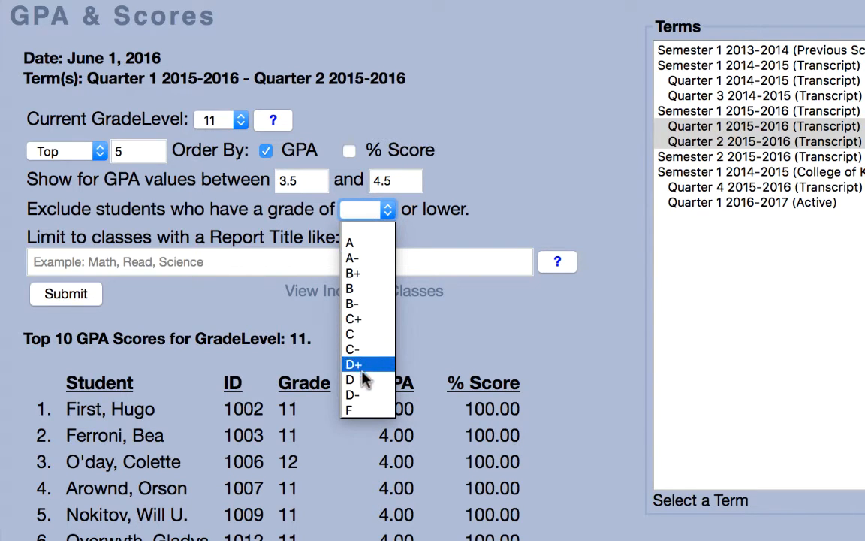
click(350, 380)
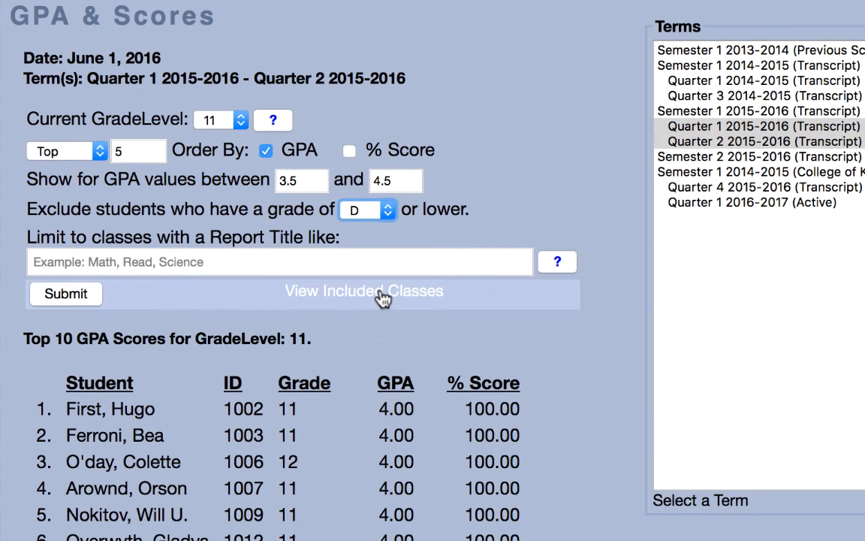
- Limit the report to Accounting classes and submit it, regenerating the top 5 list
click(363, 290)
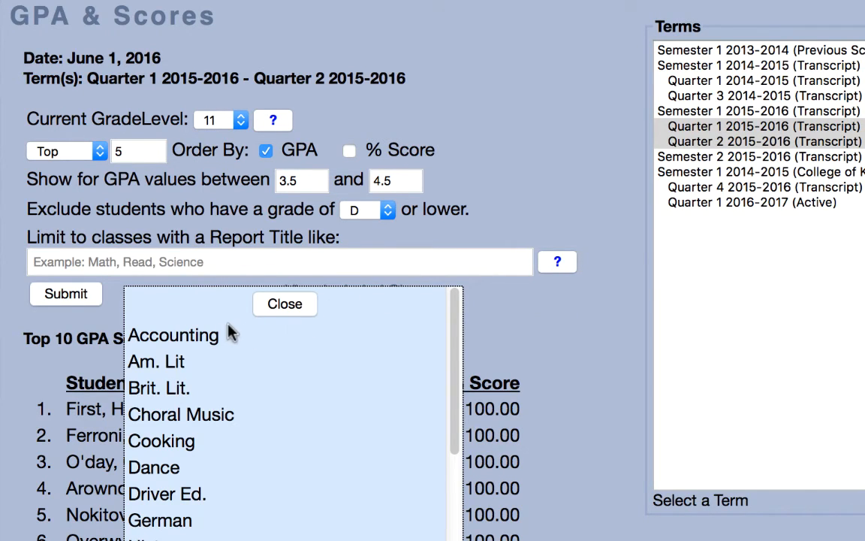
click(284, 303)
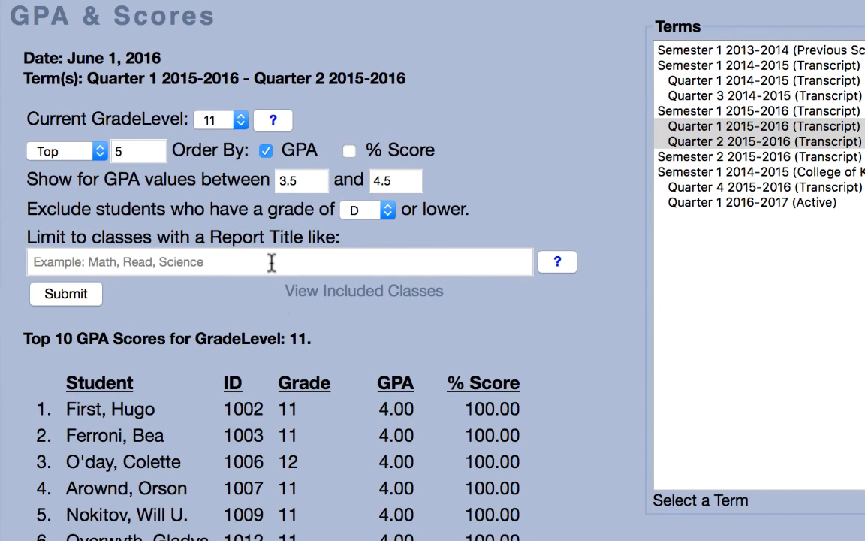
text(Accoun)
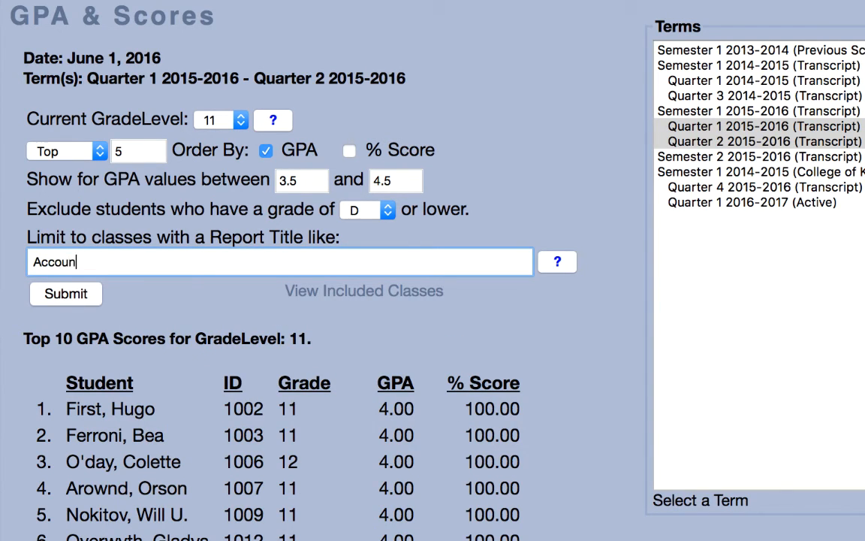
text(ting)
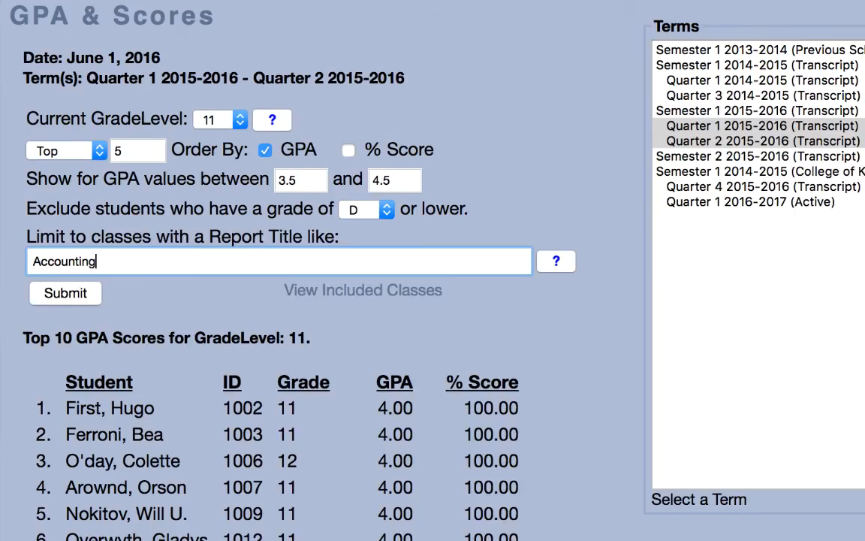
click(64, 293)
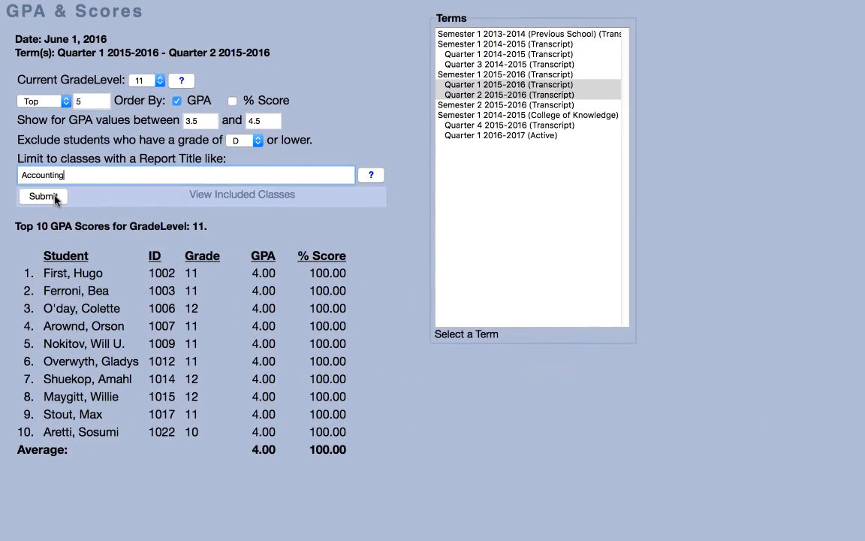
click(43, 196)
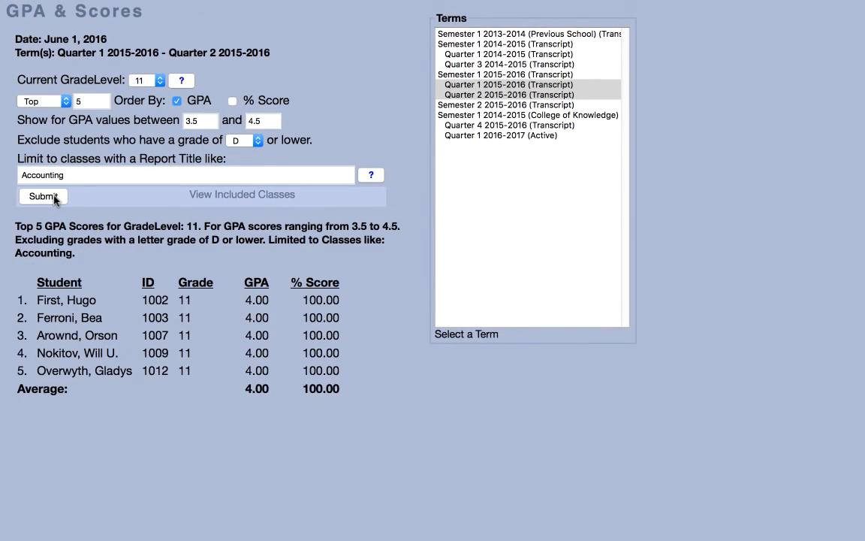